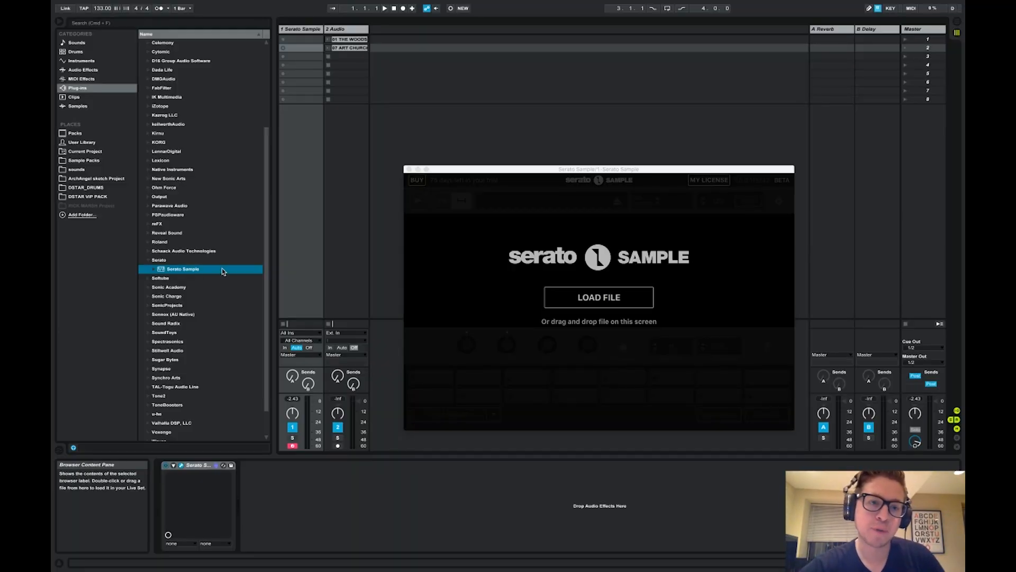
- Drop the 01 THE WOODS 133 clip onto Serato Sample's Load File area to show its waveform
click(300, 29)
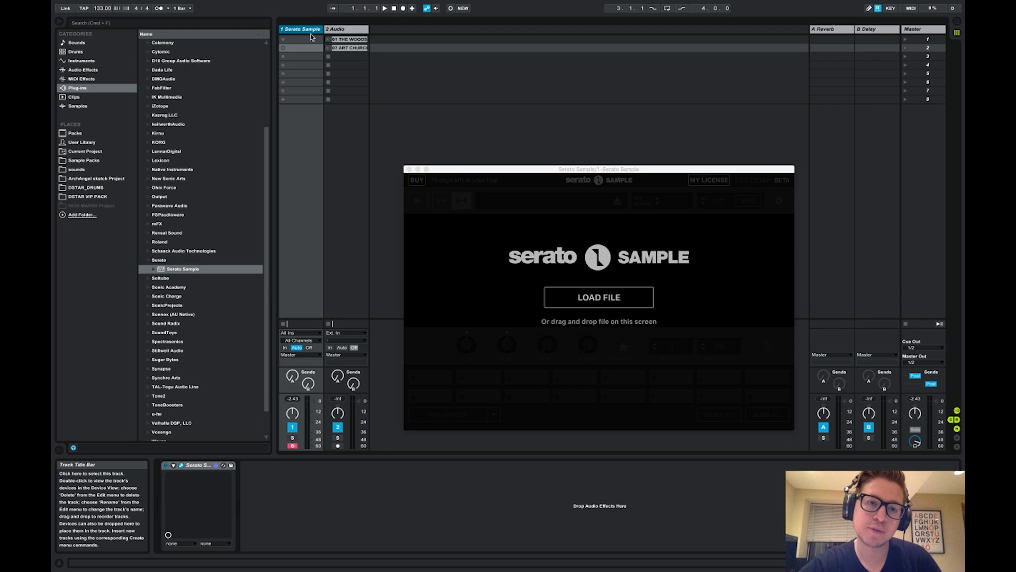
click(301, 39)
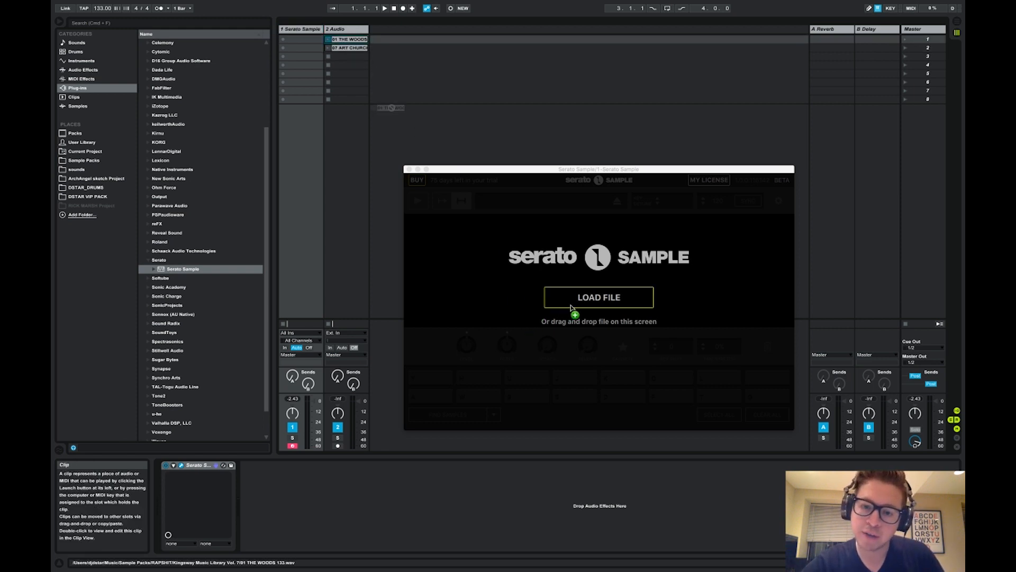
click(598, 297)
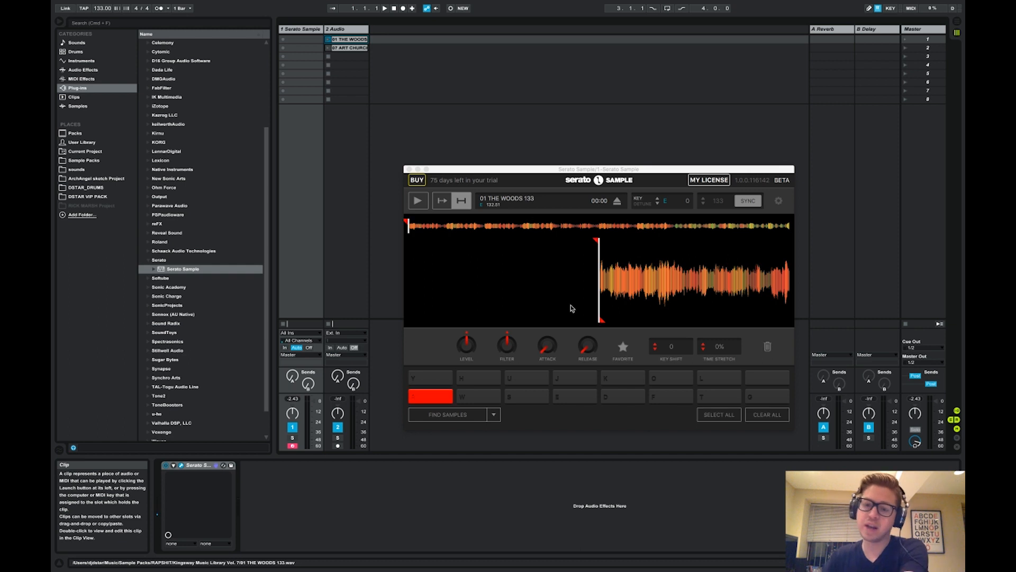
- Close the Serato Sample window so Clip View shows the 01 The Woods 133 waveform
click(416, 200)
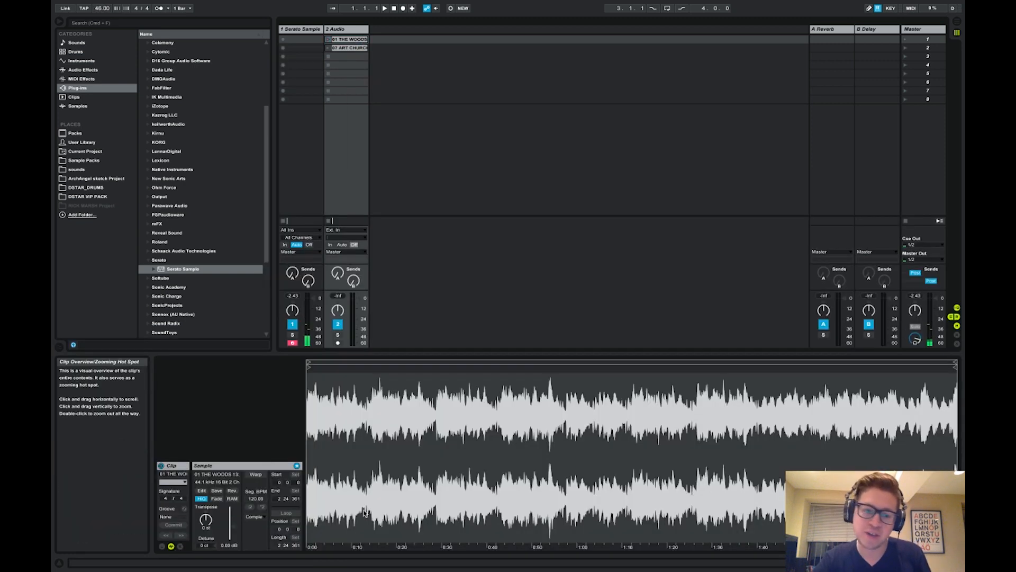
- Turn on Warp for the clip at 133 BPM, launch it, and reopen Serato Sample
click(254, 474)
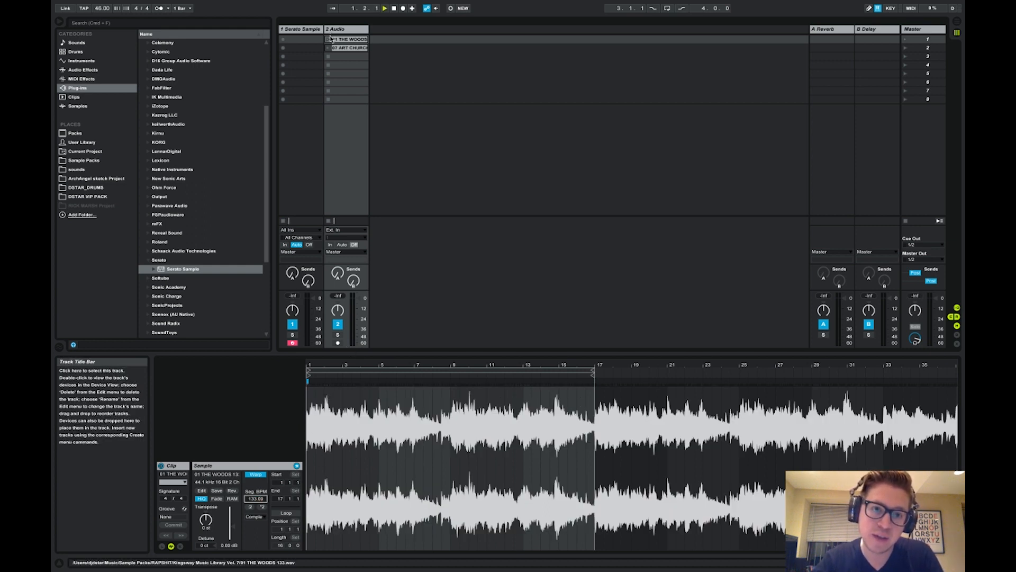
click(347, 38)
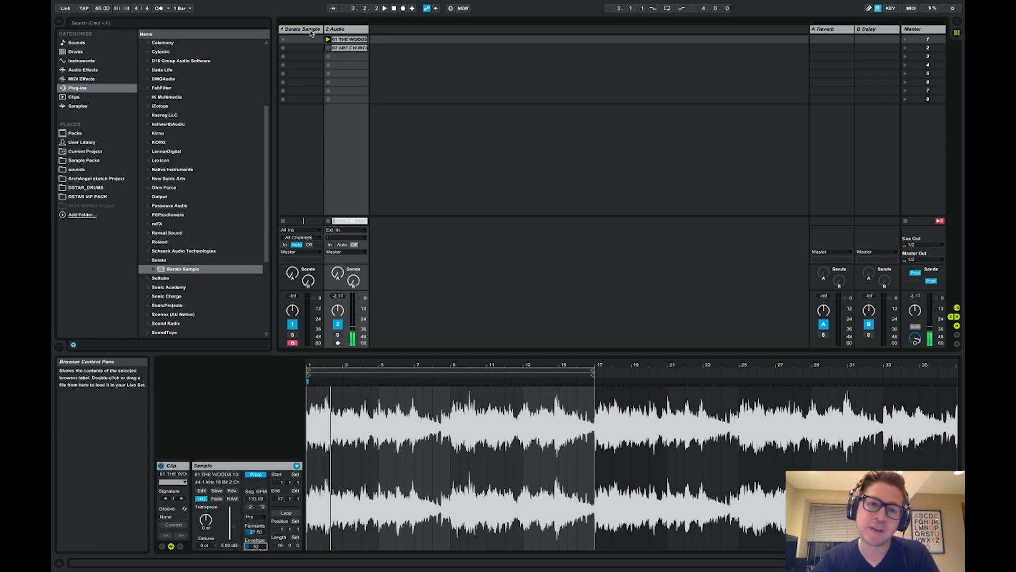
click(299, 29)
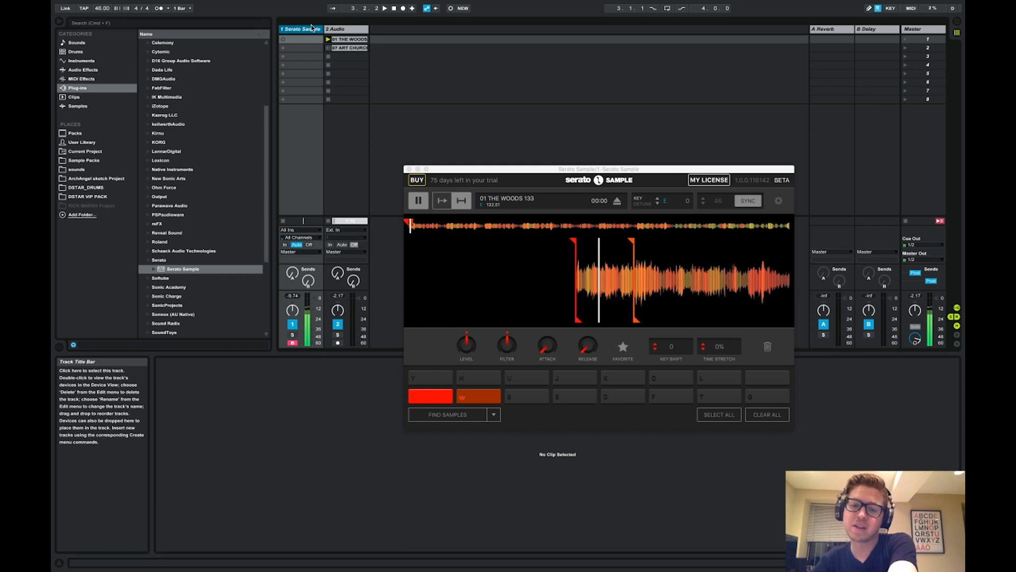
- Stop playback, drag the slice end marker, sweep the filter, and set Key Shift to -3
click(418, 200)
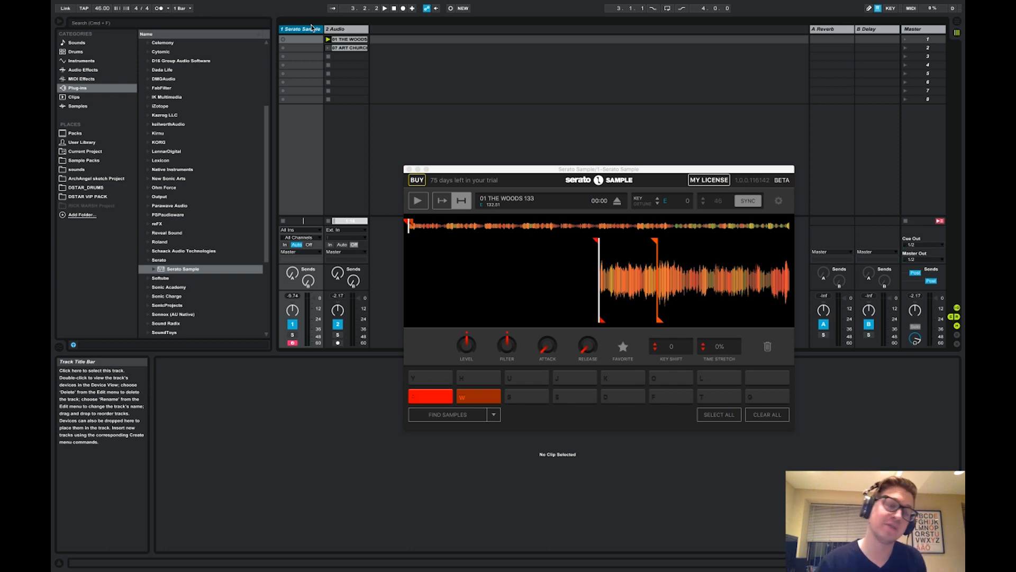
mouse_move(98, 9)
text(133)
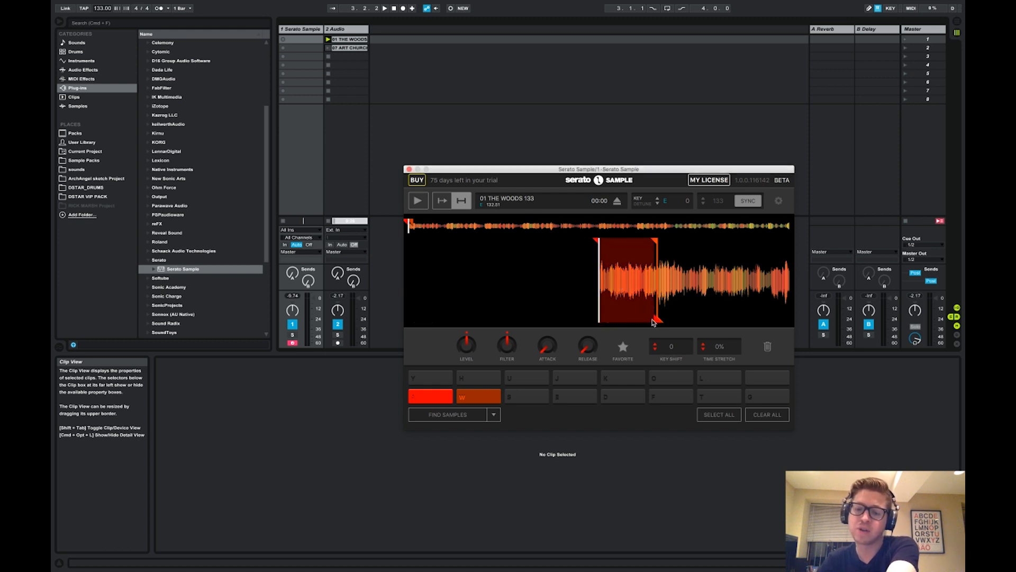
click(417, 200)
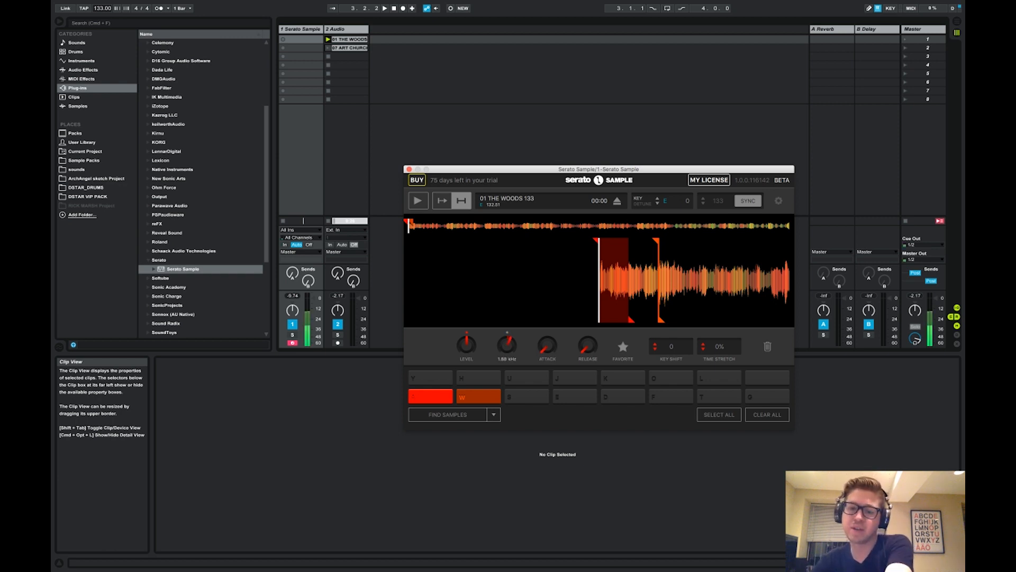
click(418, 200)
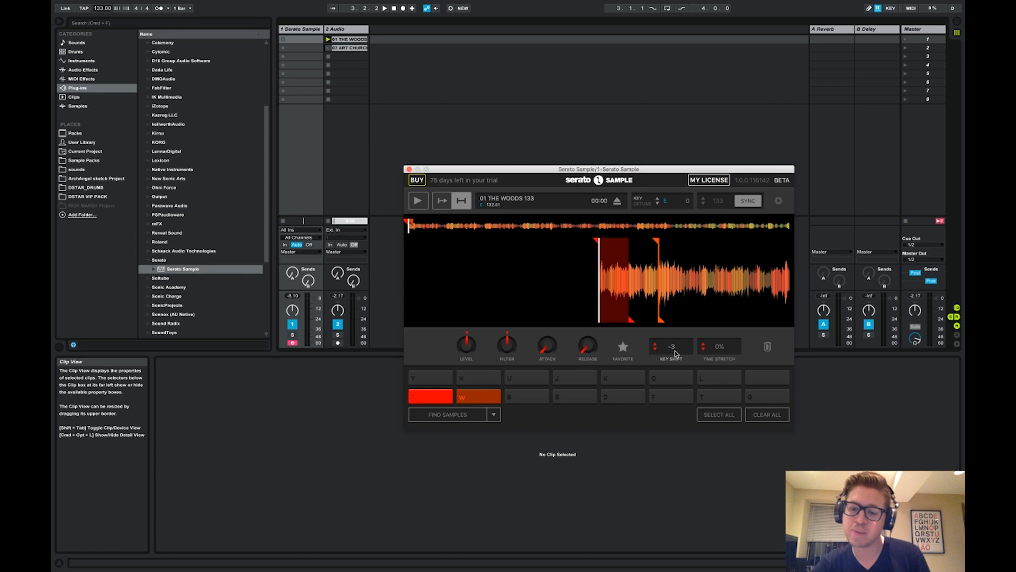
- Reset Key Shift to 0 and Clear All cue points from the pads
click(416, 200)
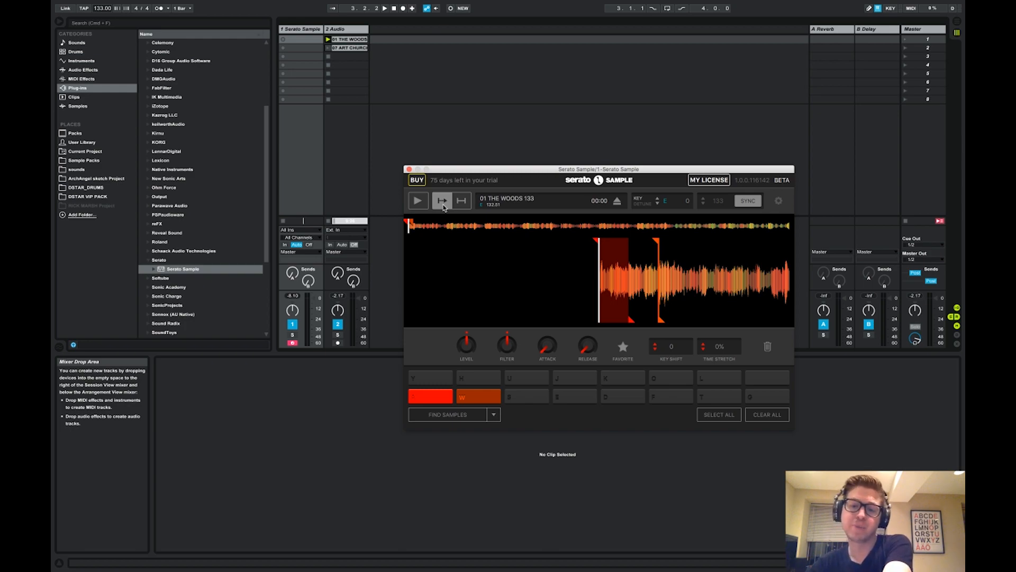
click(418, 200)
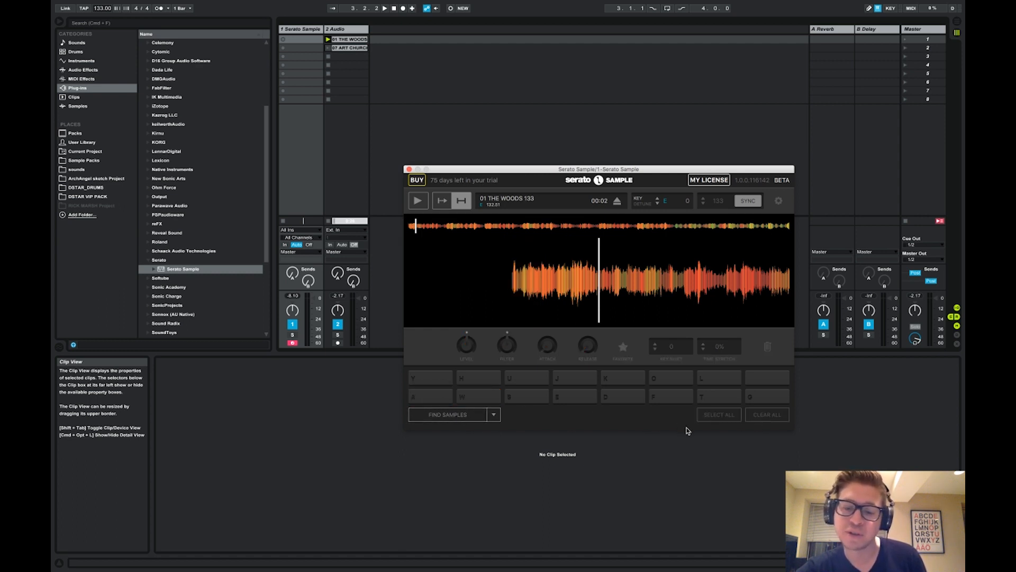
- Use Find Samples to put cue points on all 16 pads across 01 The Woods 133
click(445, 414)
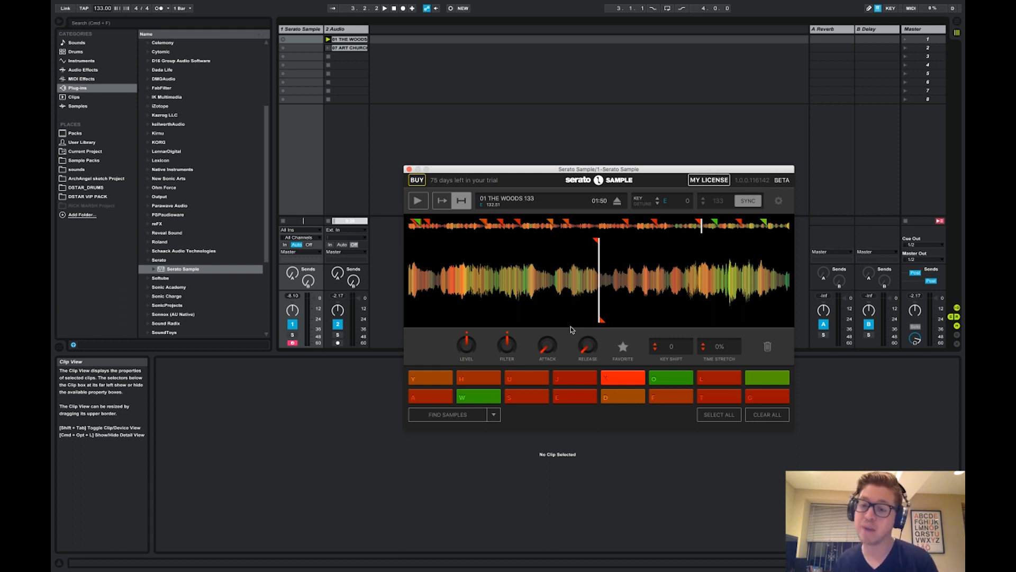
- Audition pads, star four favourites, and rerun Find Samples twice to refill the rest
click(417, 200)
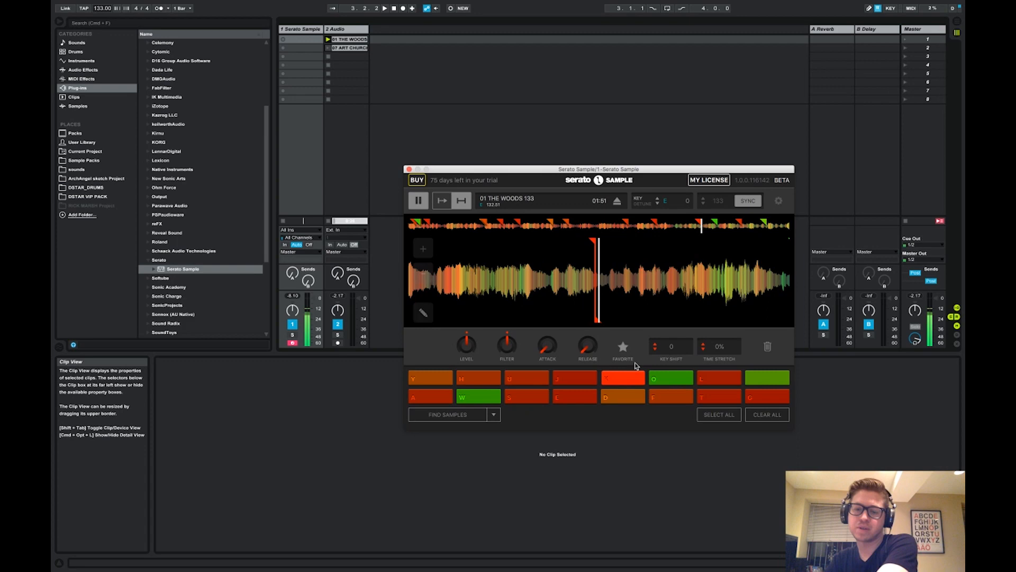
click(623, 378)
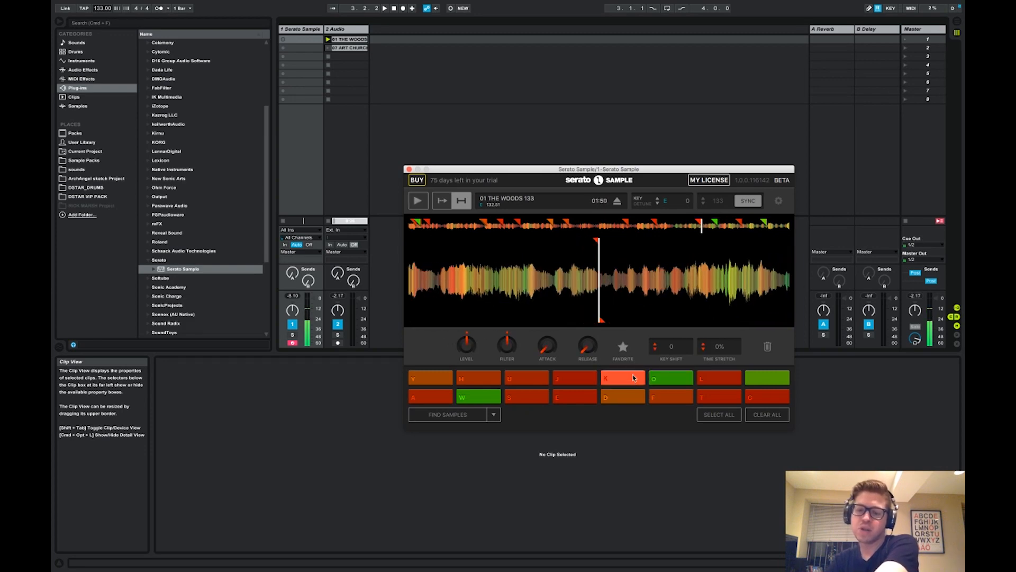
click(670, 377)
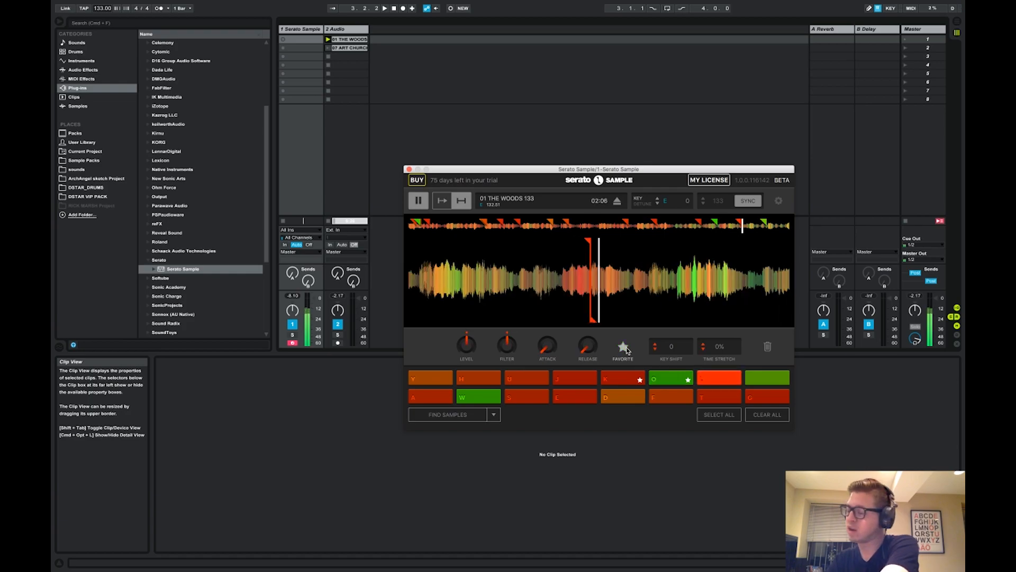
click(417, 200)
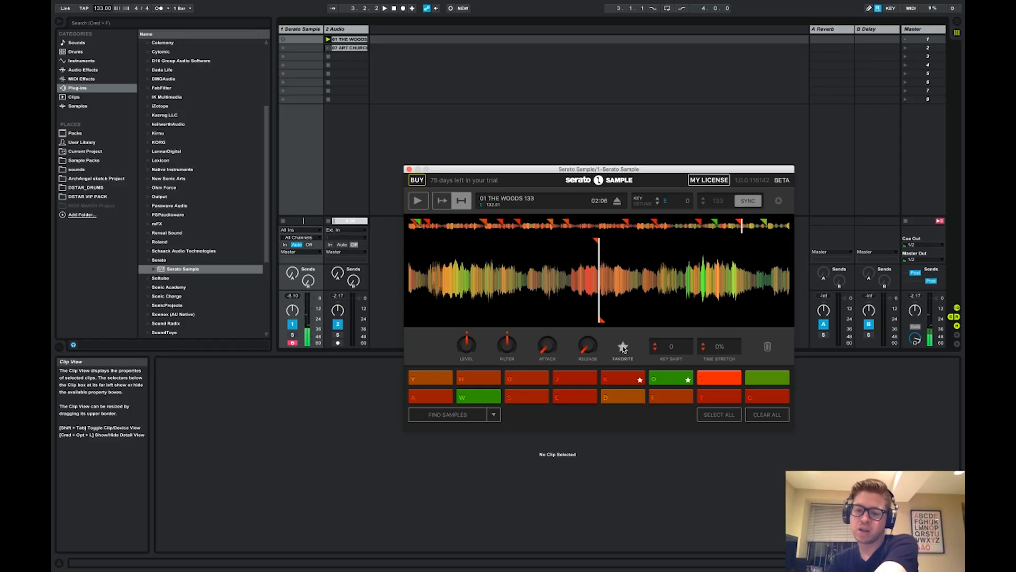
click(766, 378)
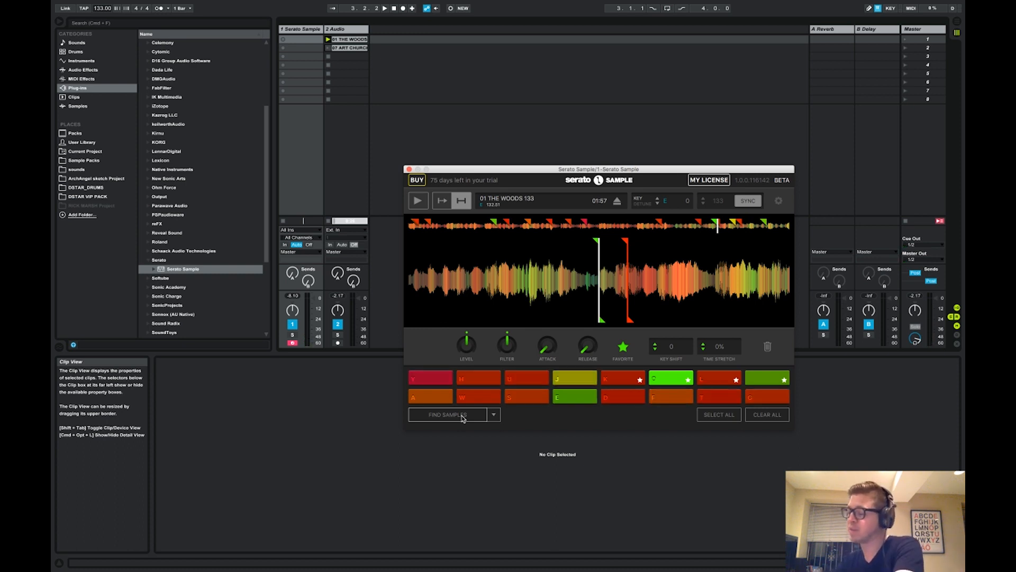
click(418, 200)
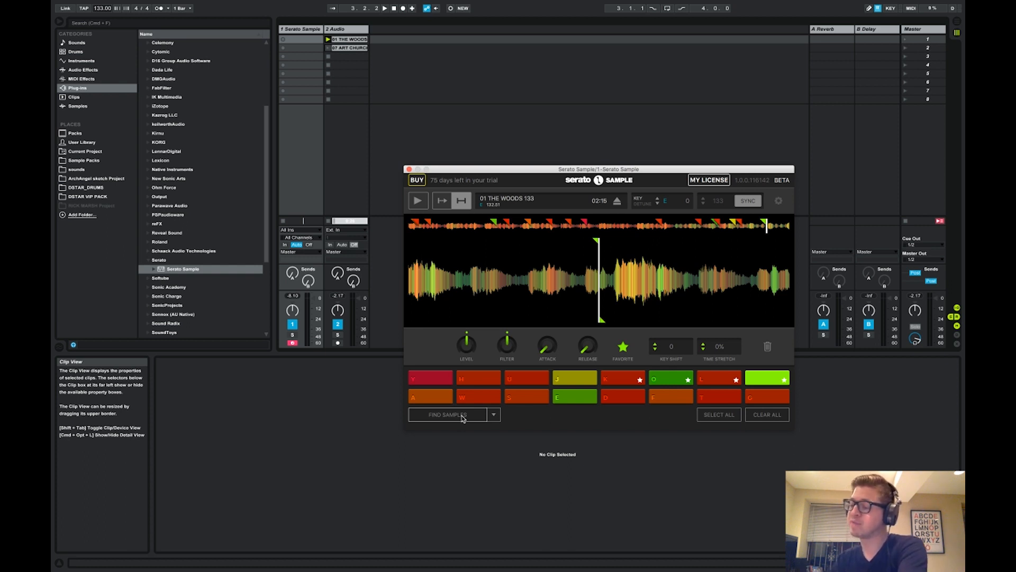
click(478, 396)
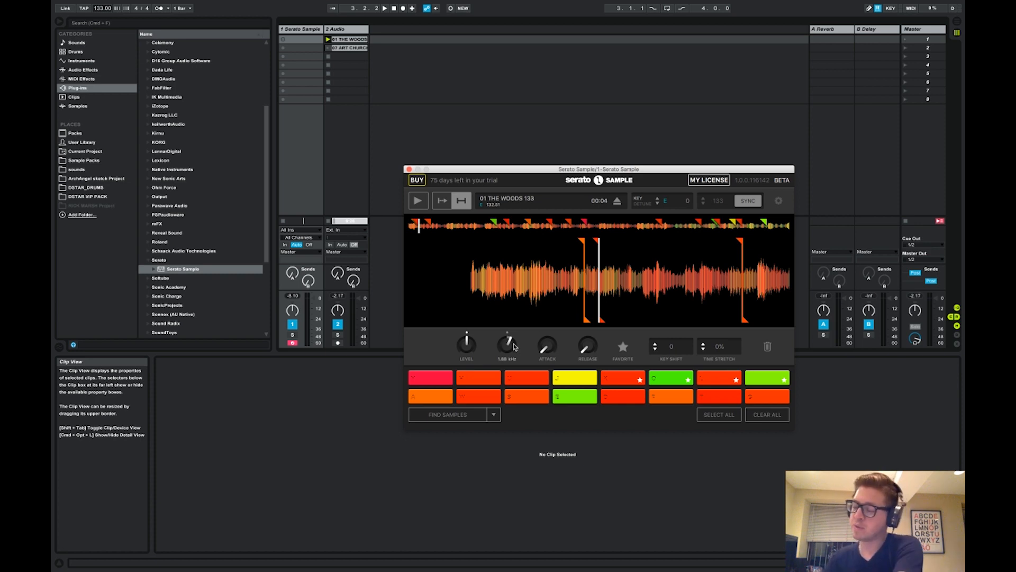
- Turn the filter cutoff down and clear every pad except the four starred favourites
click(418, 200)
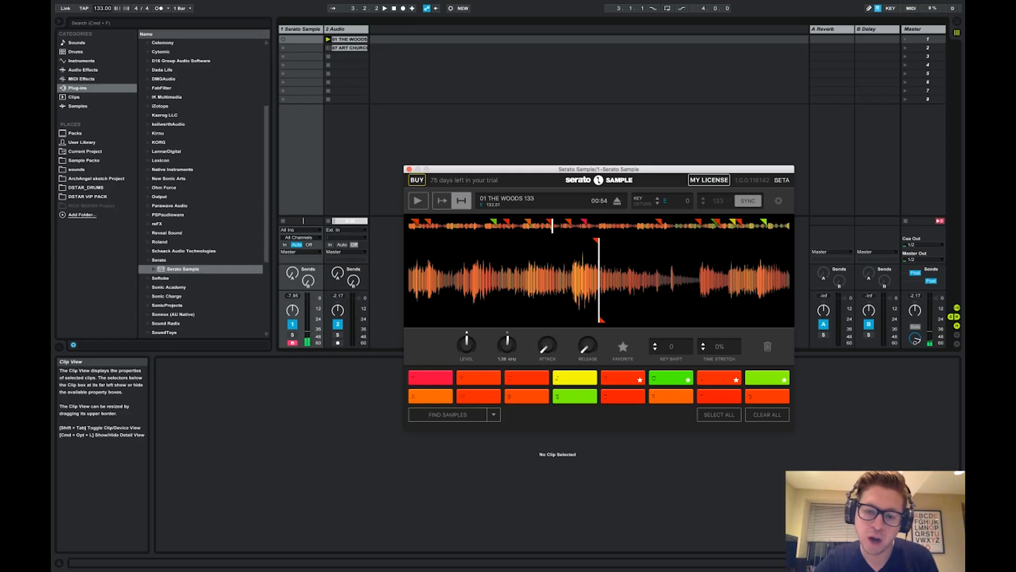
click(493, 414)
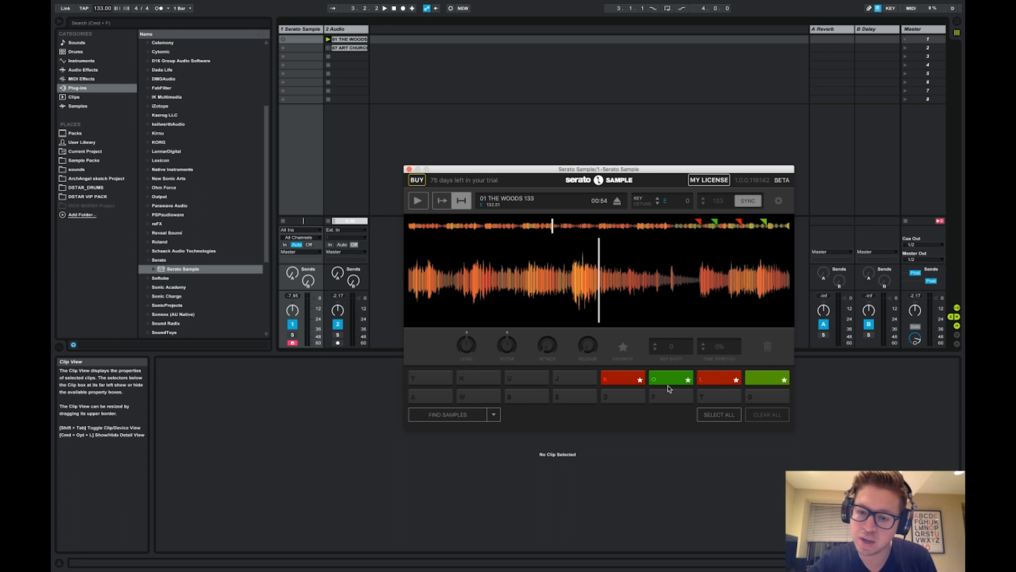
- Switch the pad-filling mode to Random, try the random assignments, and leave all pads empty
click(670, 378)
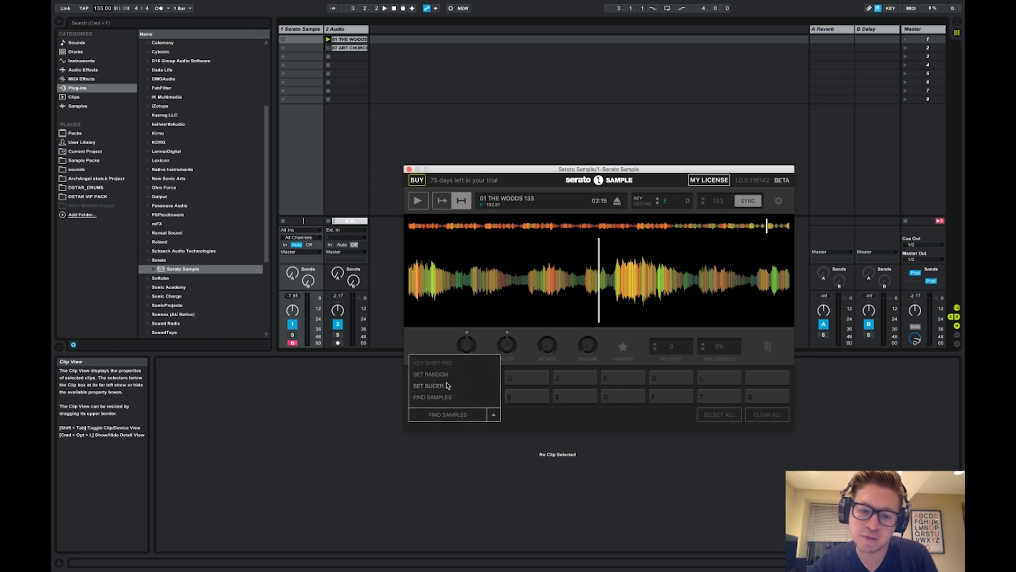
click(430, 374)
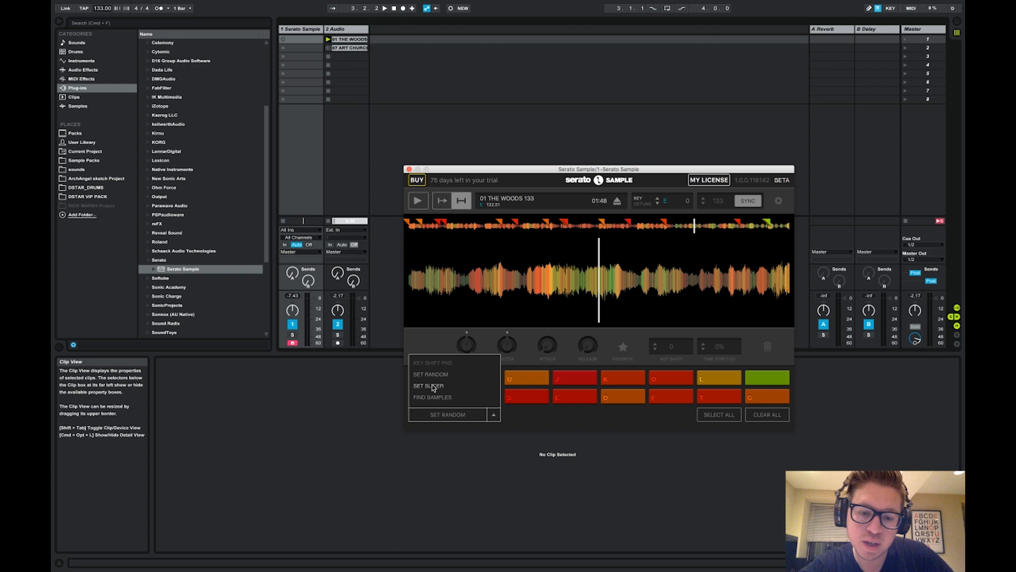
click(430, 385)
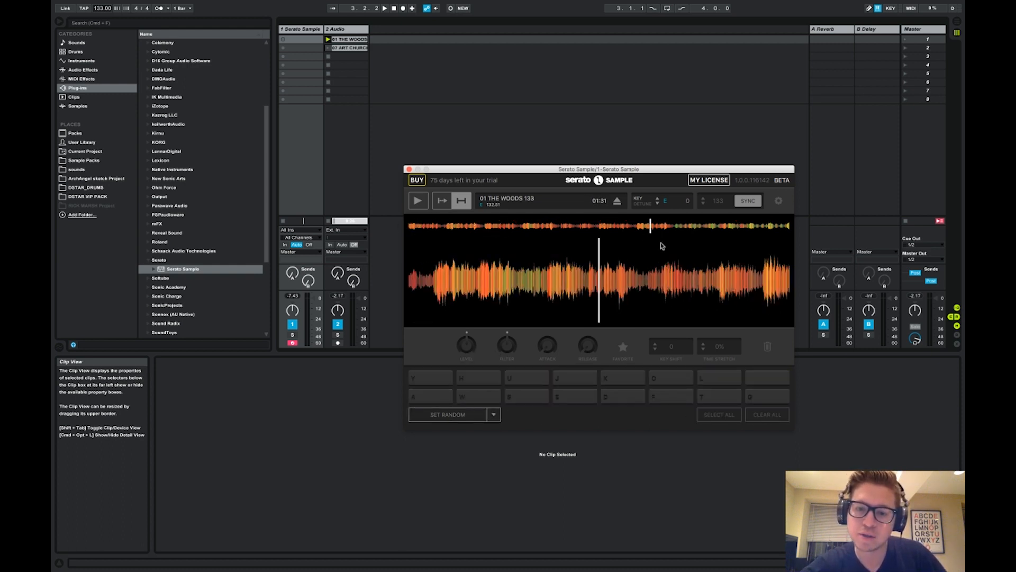
- Slice pad A at the track start and fill the pads using Key Shift Pad mode
click(431, 396)
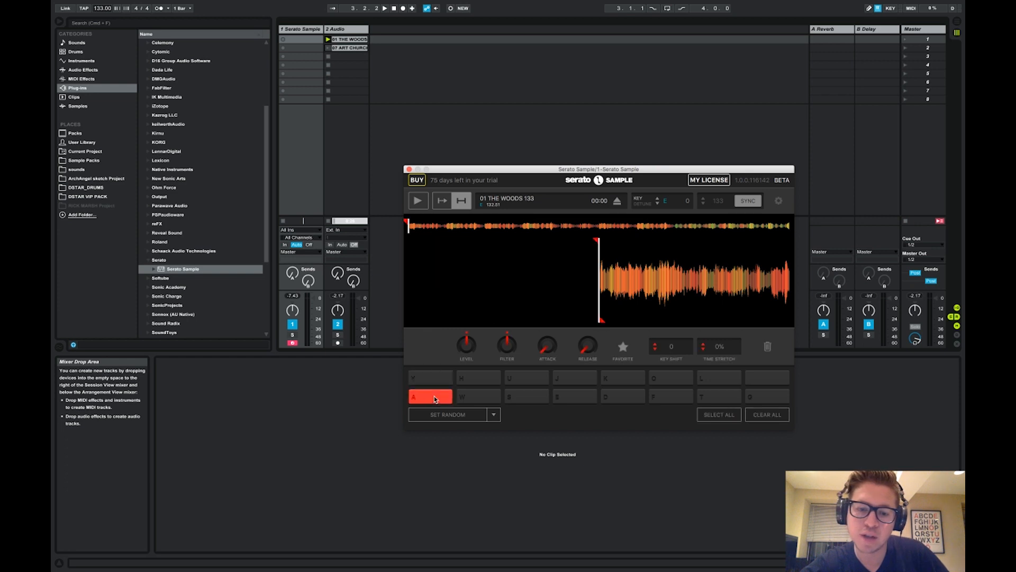
click(494, 414)
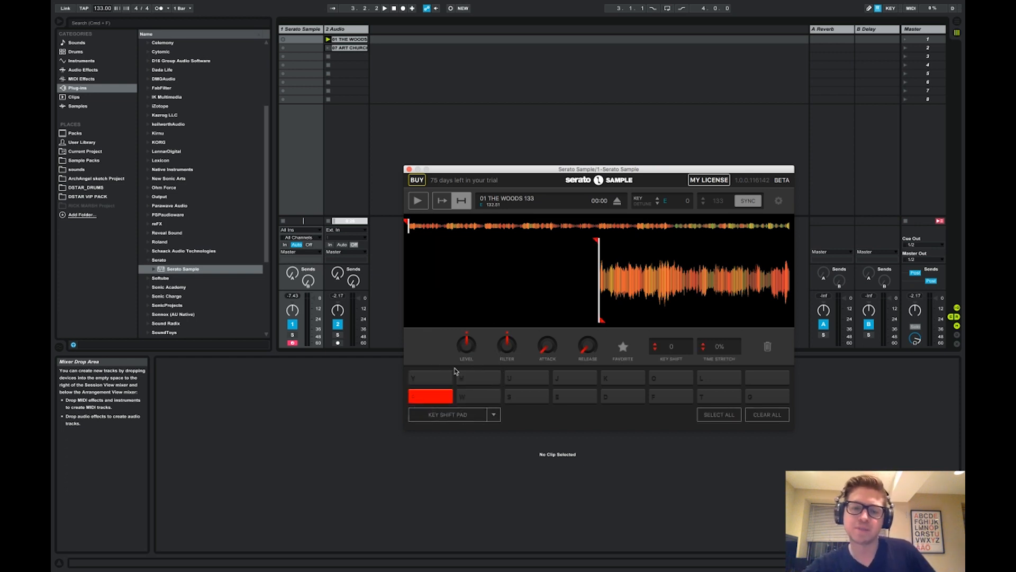
click(718, 414)
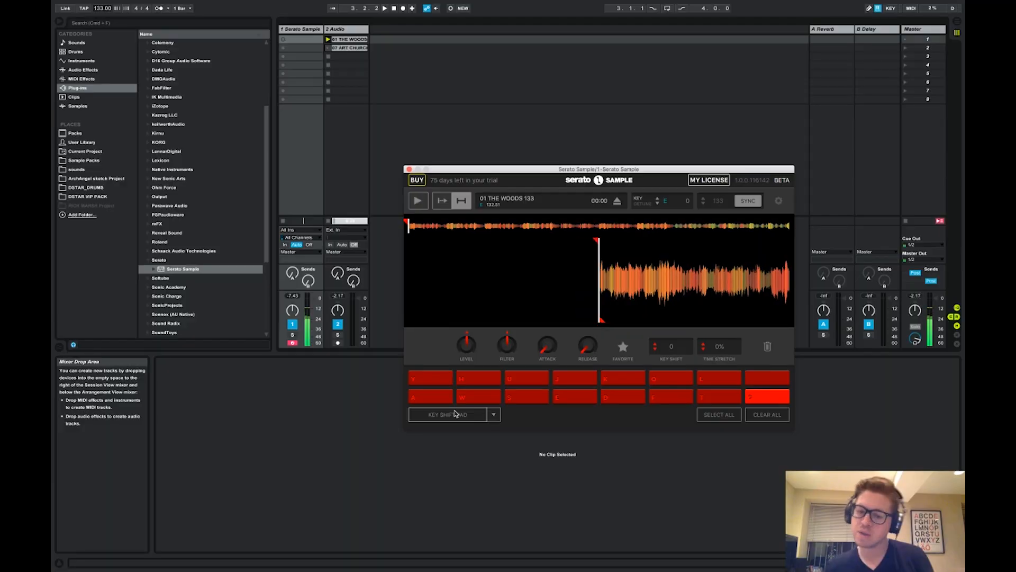
click(477, 396)
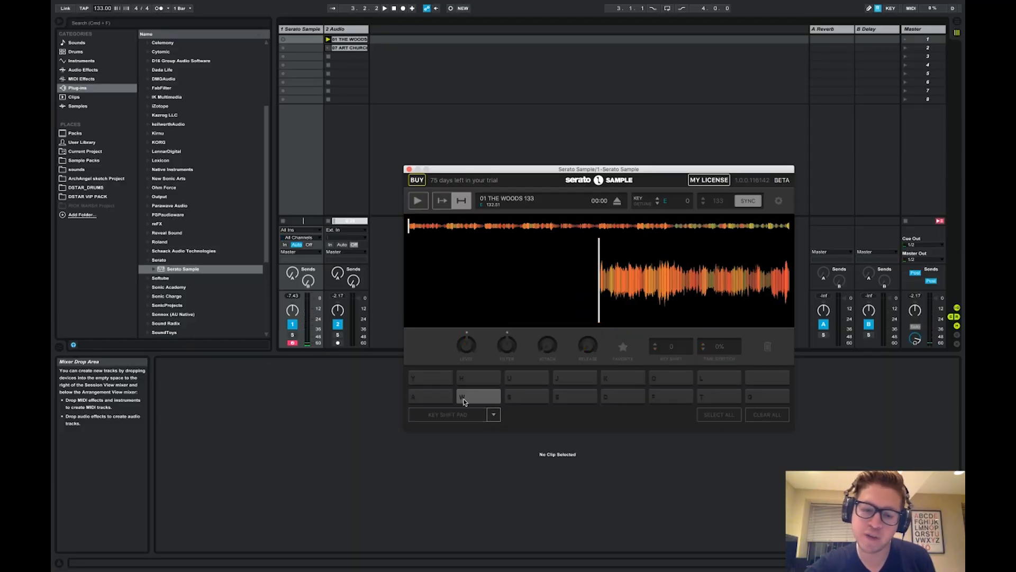
- Switch pad assignment to Slicer, favourite pads A and W, and page through the slices
click(494, 414)
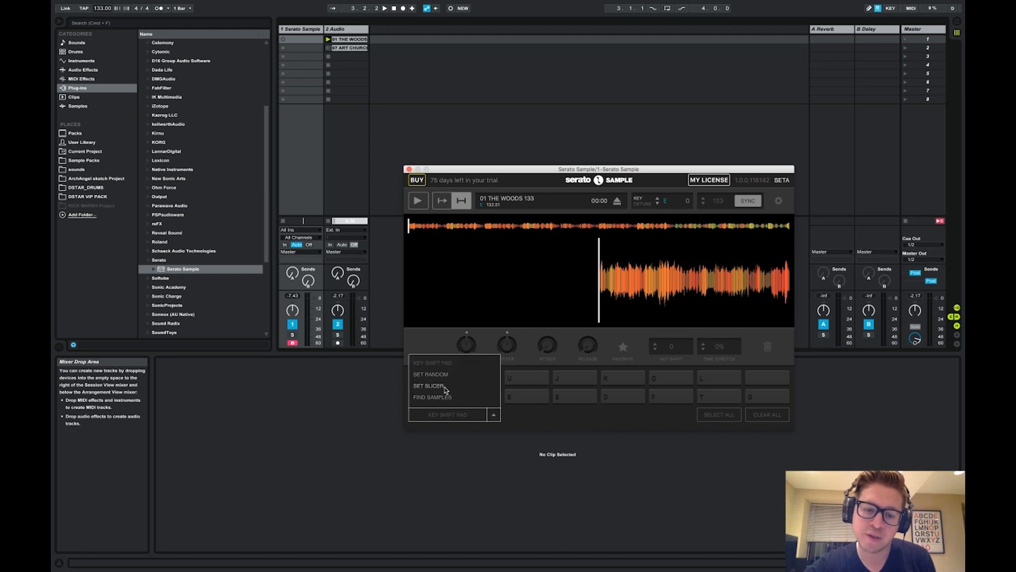
click(427, 385)
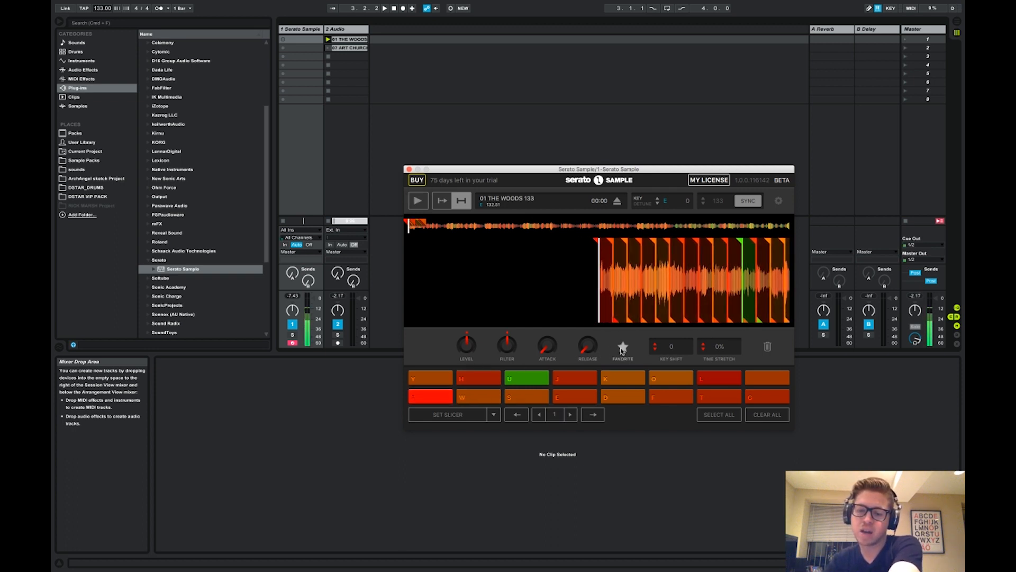
click(418, 199)
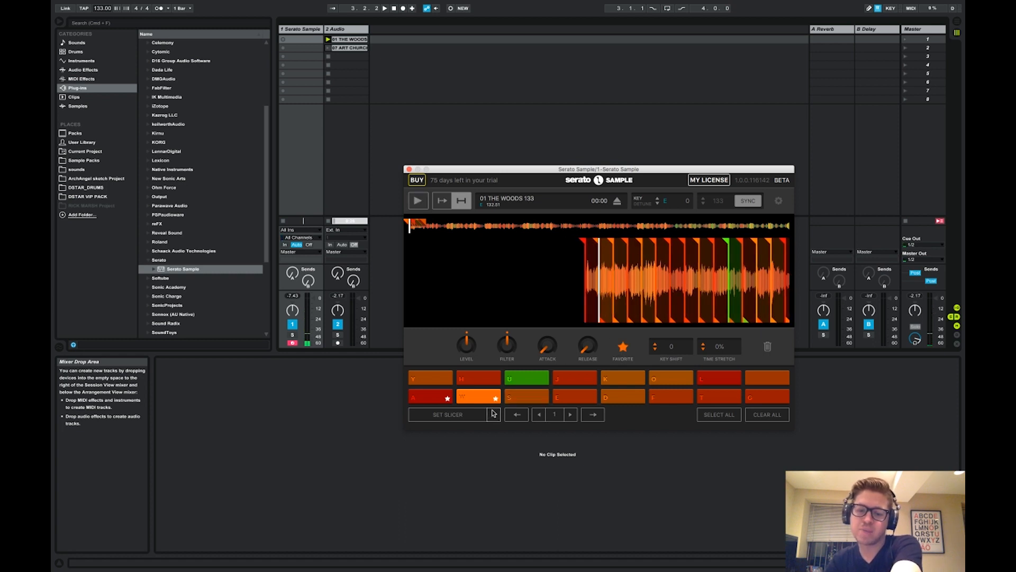
click(591, 414)
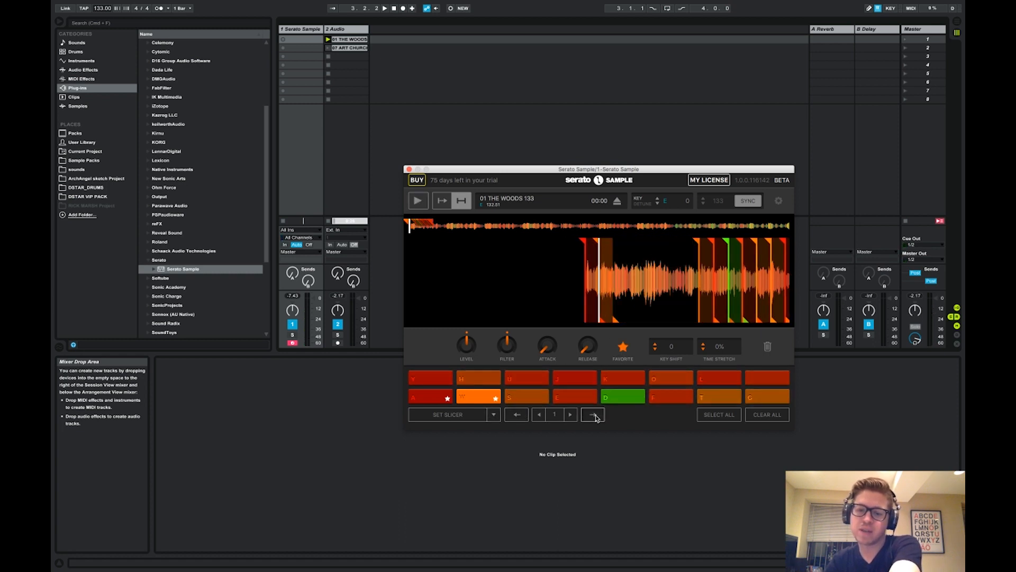
click(417, 200)
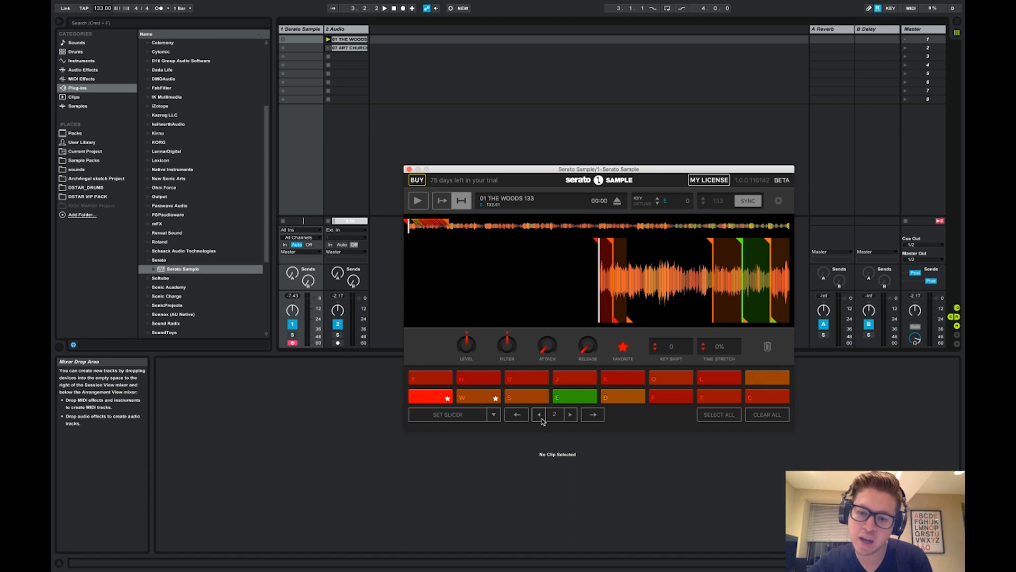
click(539, 414)
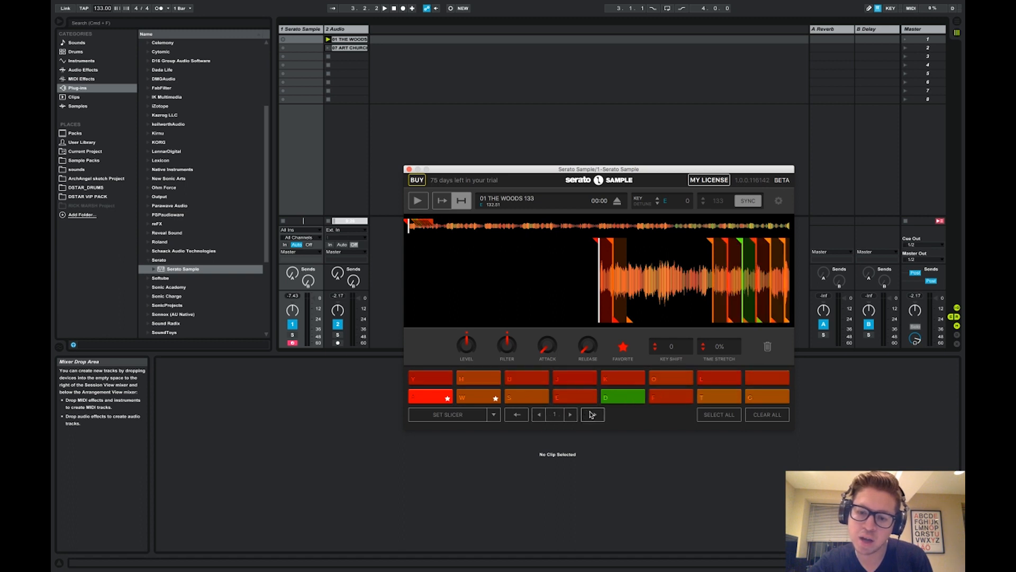